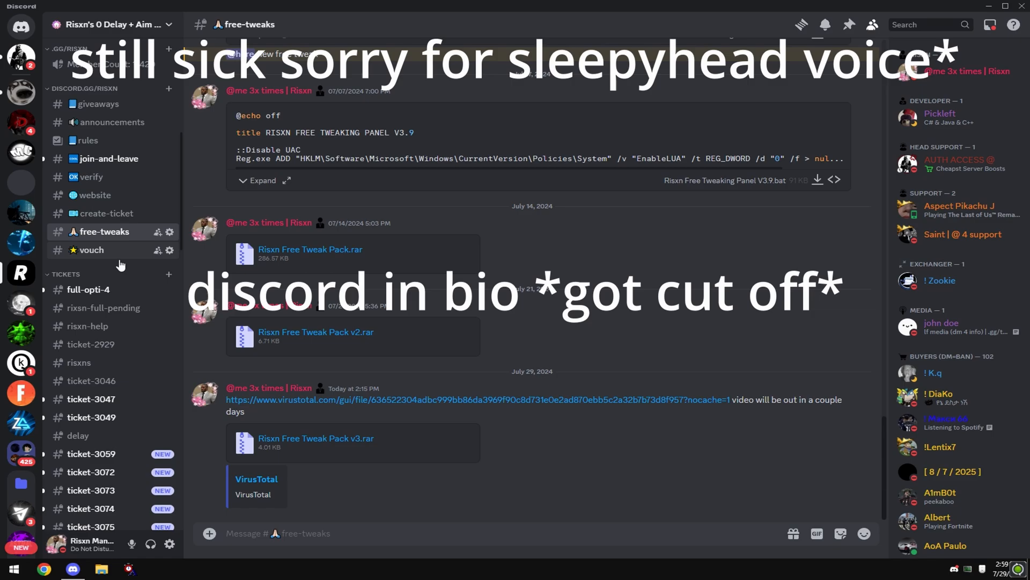
mouse_move(331, 435)
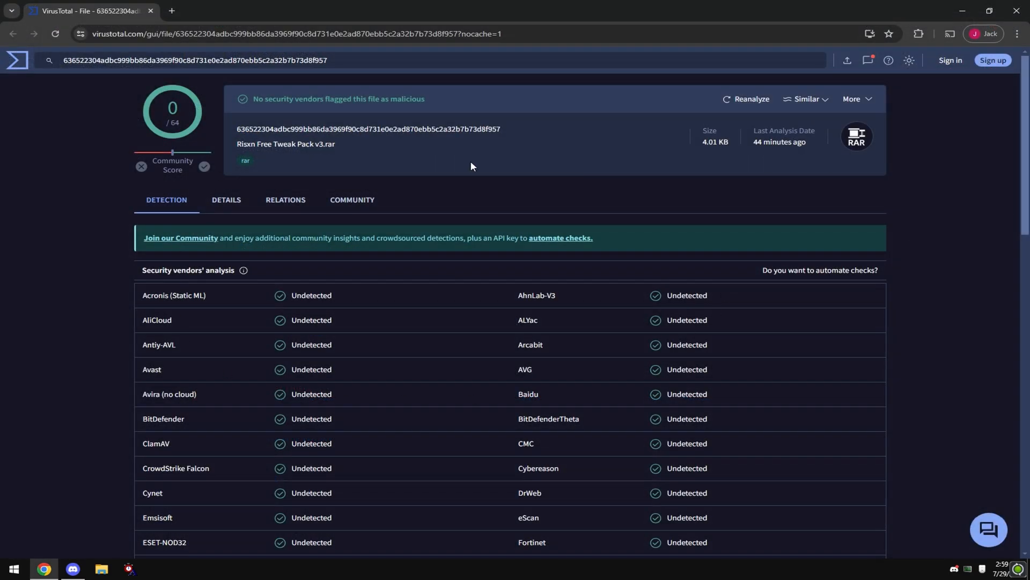
- Scroll the VirusTotal Detection list to confirm no vendor flags Risxn Free Tweak Pack v3.rar
scroll(down, 3)
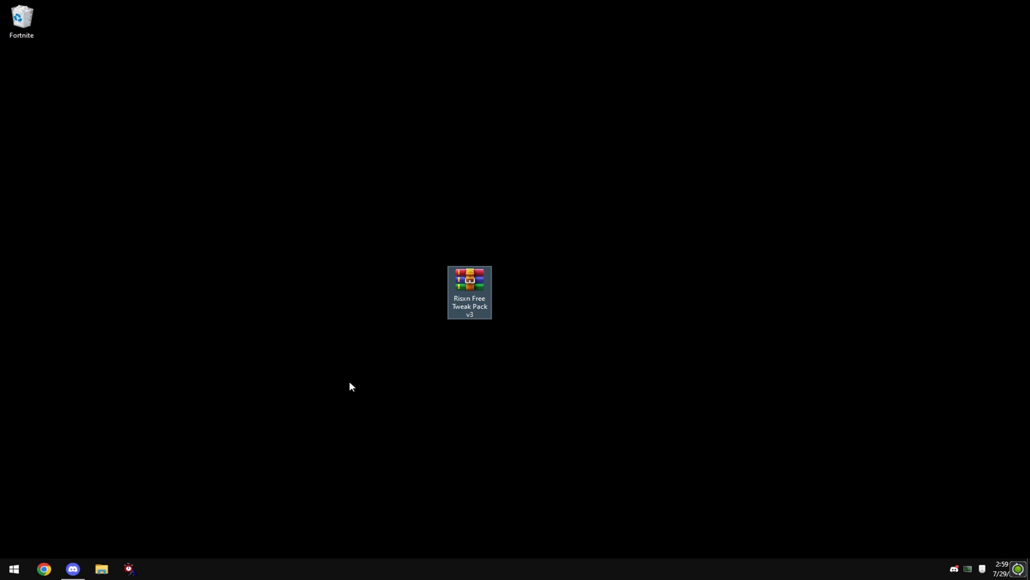
mouse_move(557, 328)
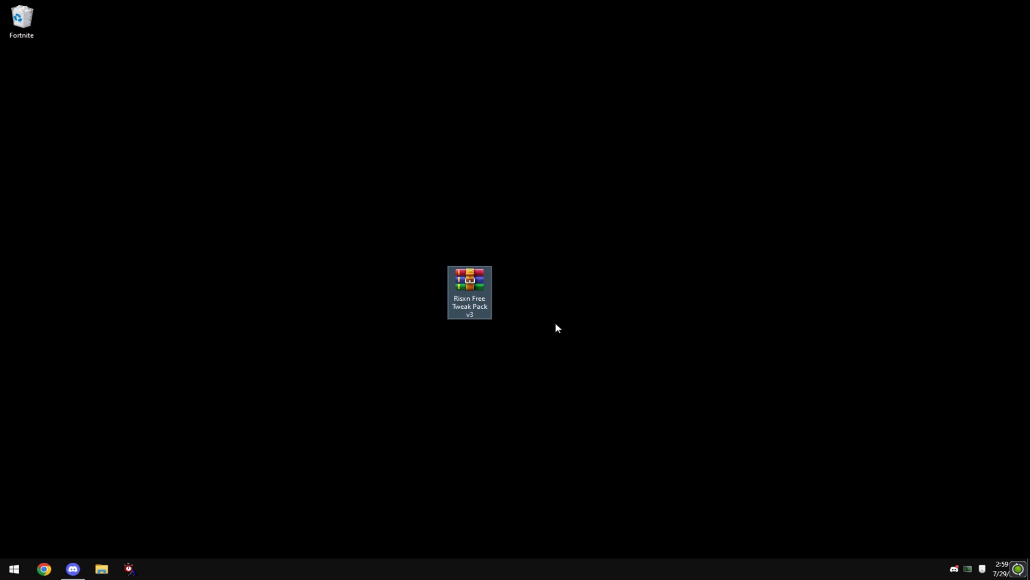
- Extract Risxn Free Tweak Pack v3.rar onto the desktop and open the new folder
right_click(469, 290)
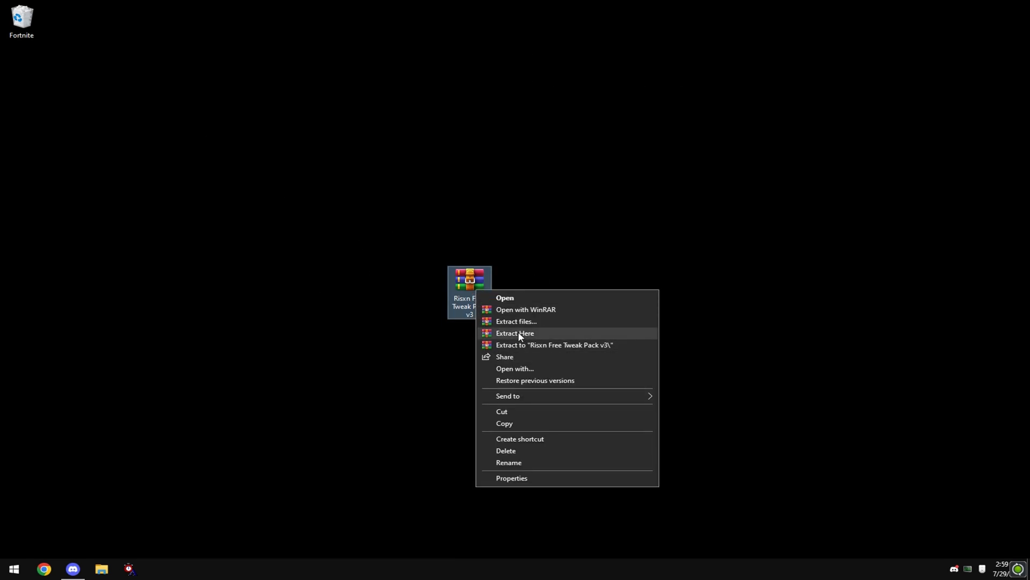
click(515, 333)
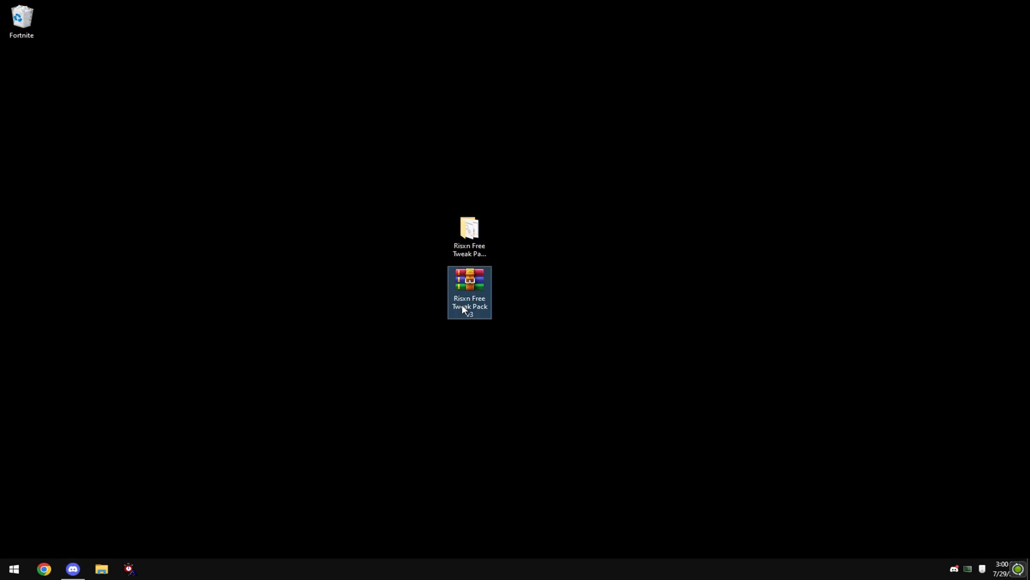
double_click(469, 279)
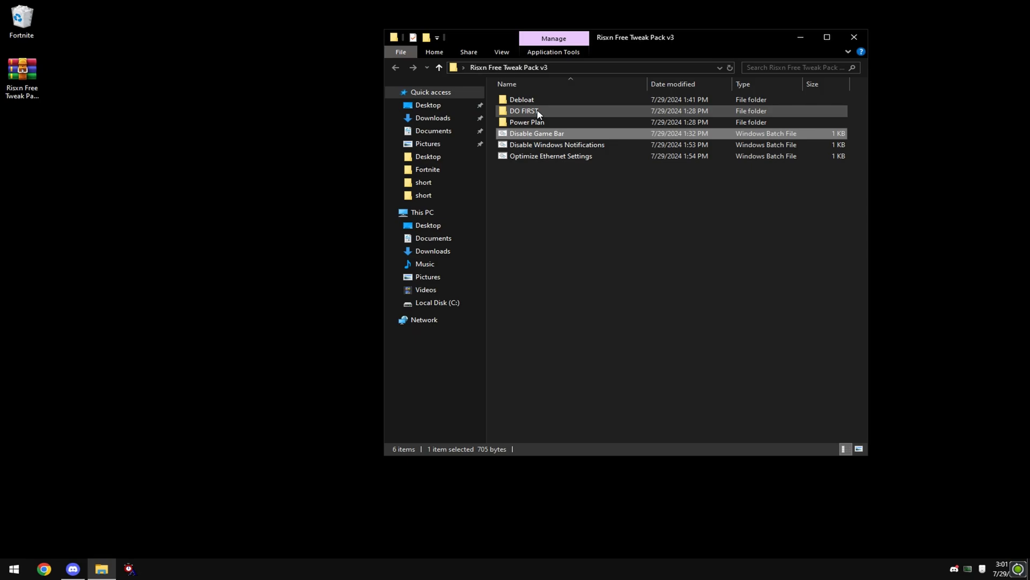
- Merge Disable UAC.reg from DO FIRST, then run the restore point script as administrator
double_click(523, 111)
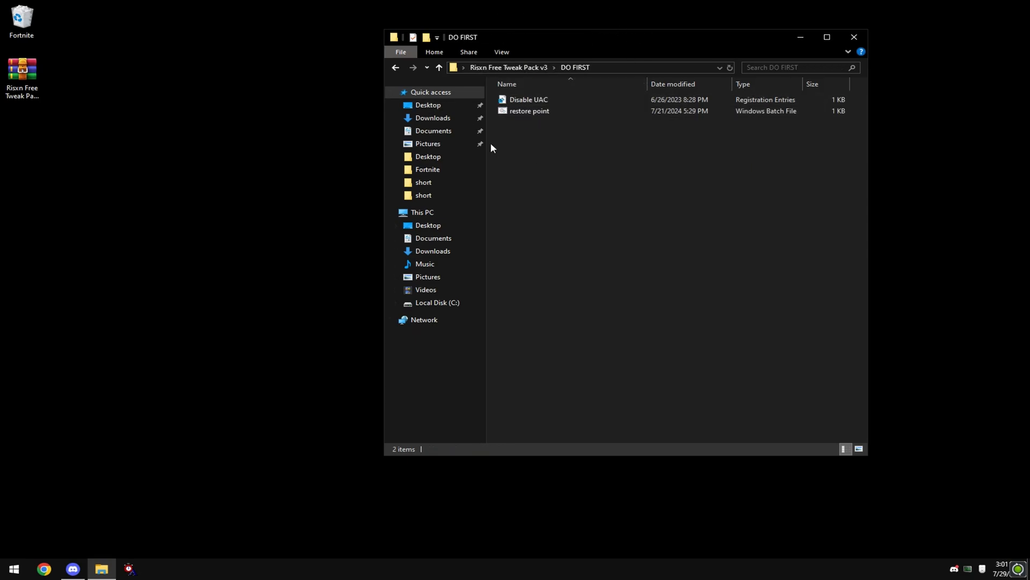
click(528, 99)
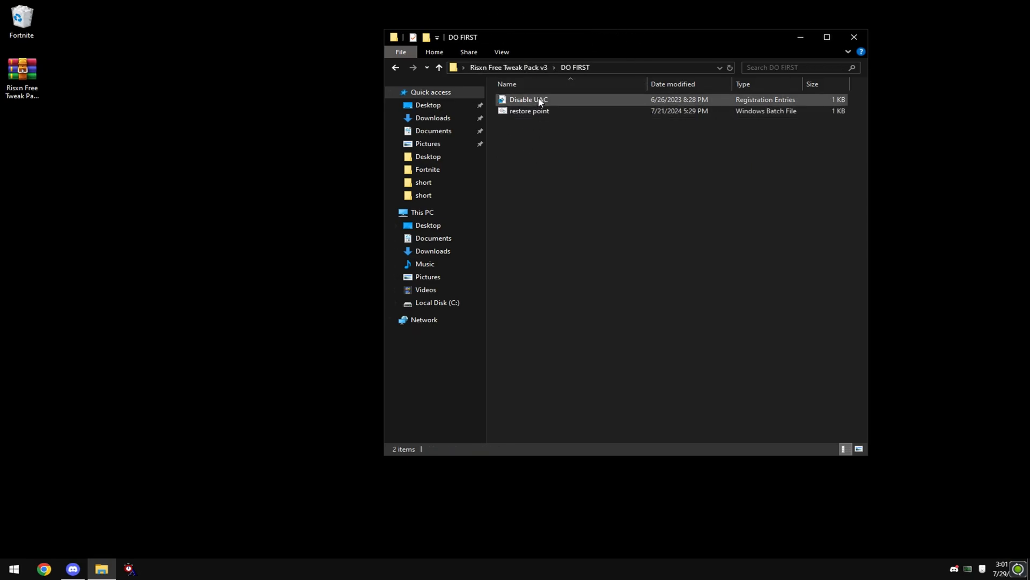
double_click(528, 99)
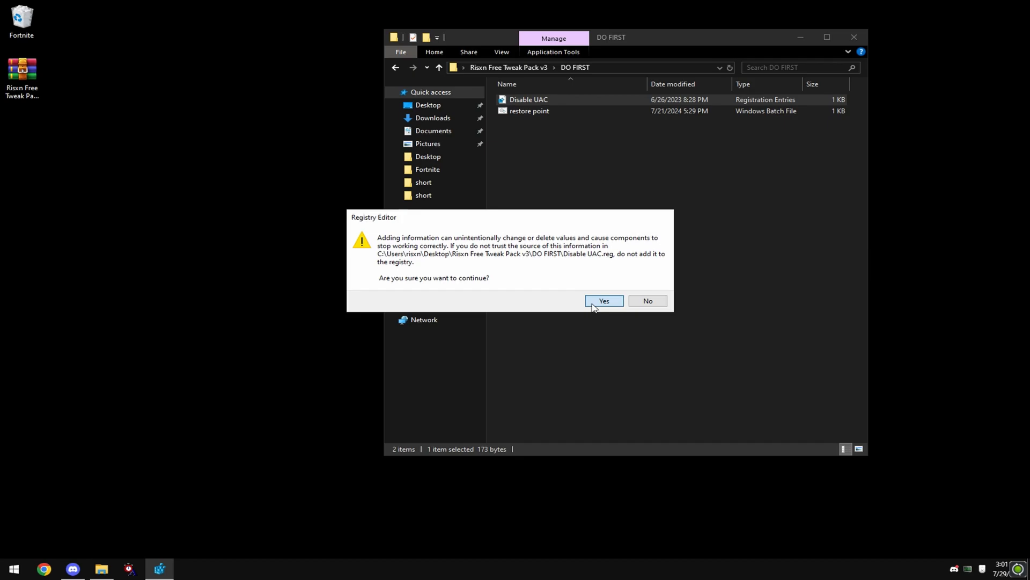
click(602, 300)
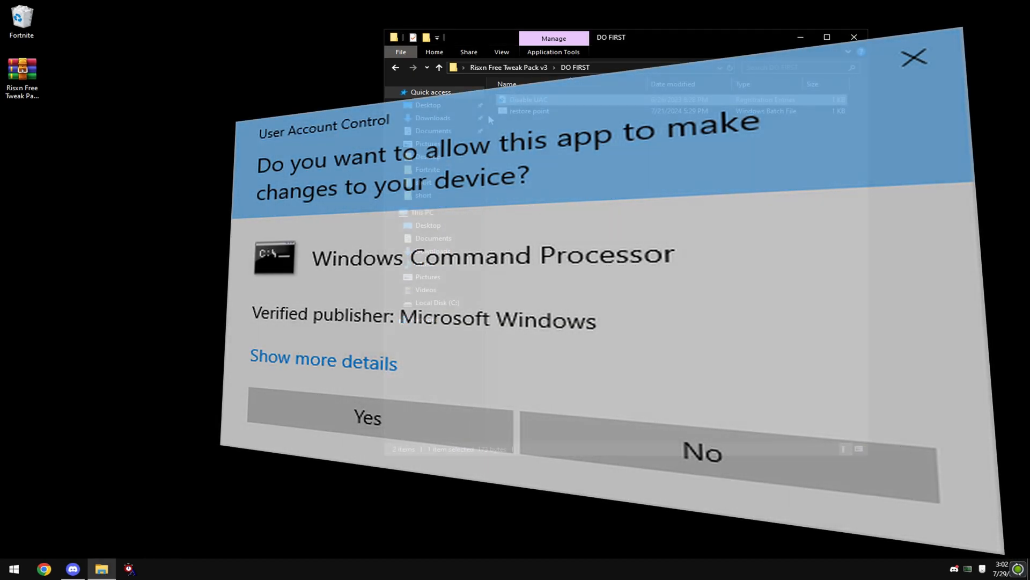
click(366, 418)
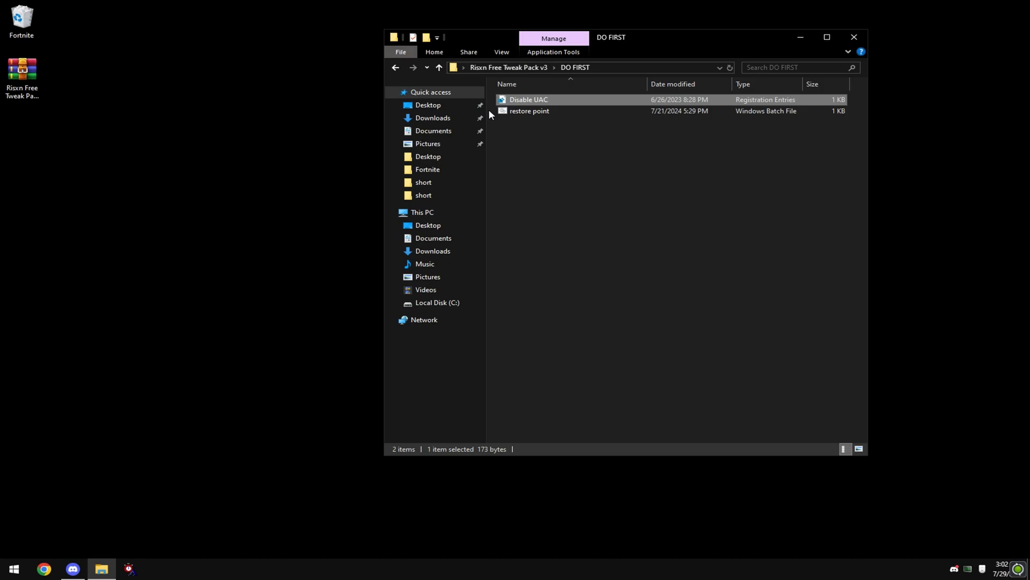
mouse_move(594, 99)
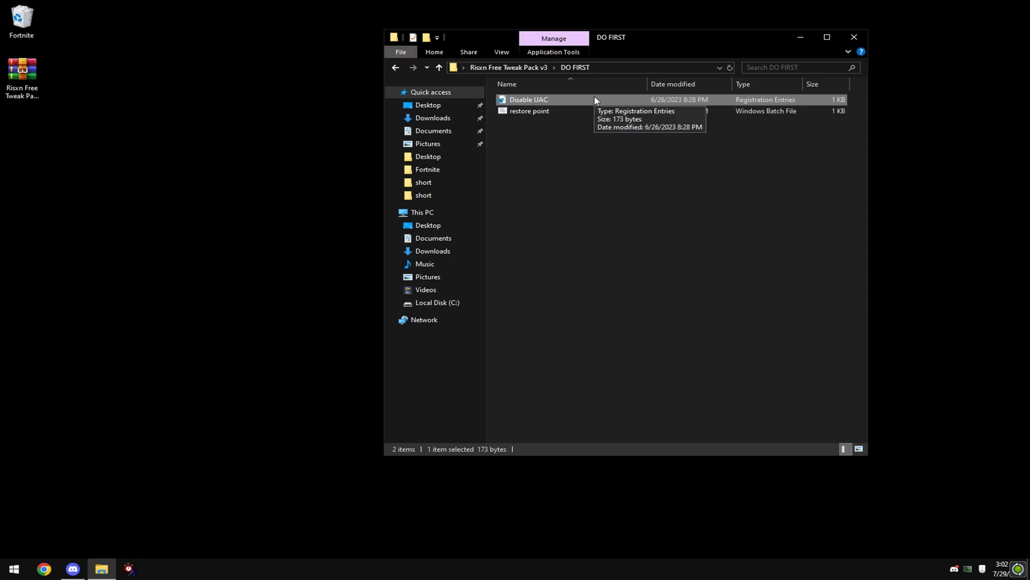
right_click(528, 111)
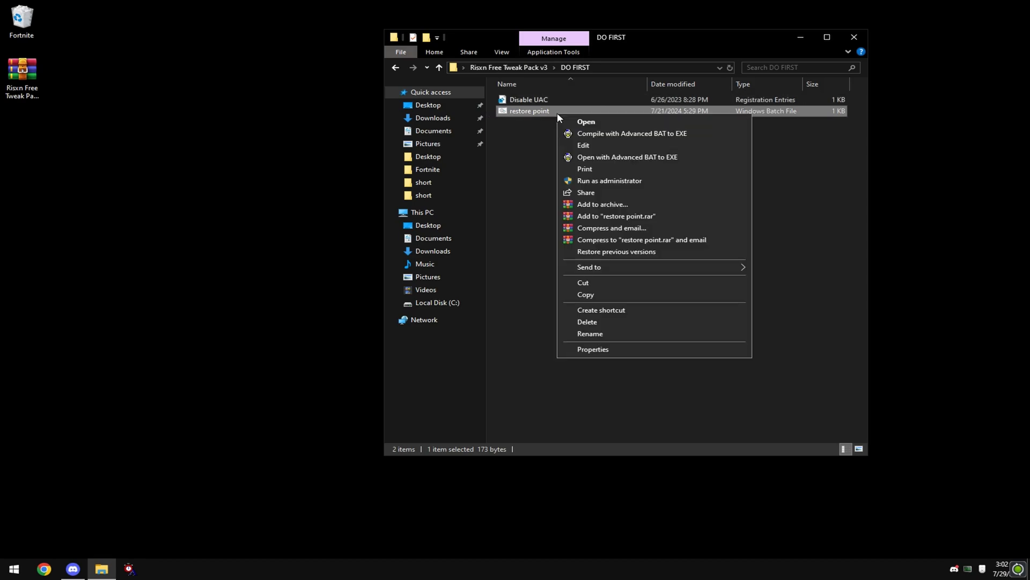
mouse_move(609, 180)
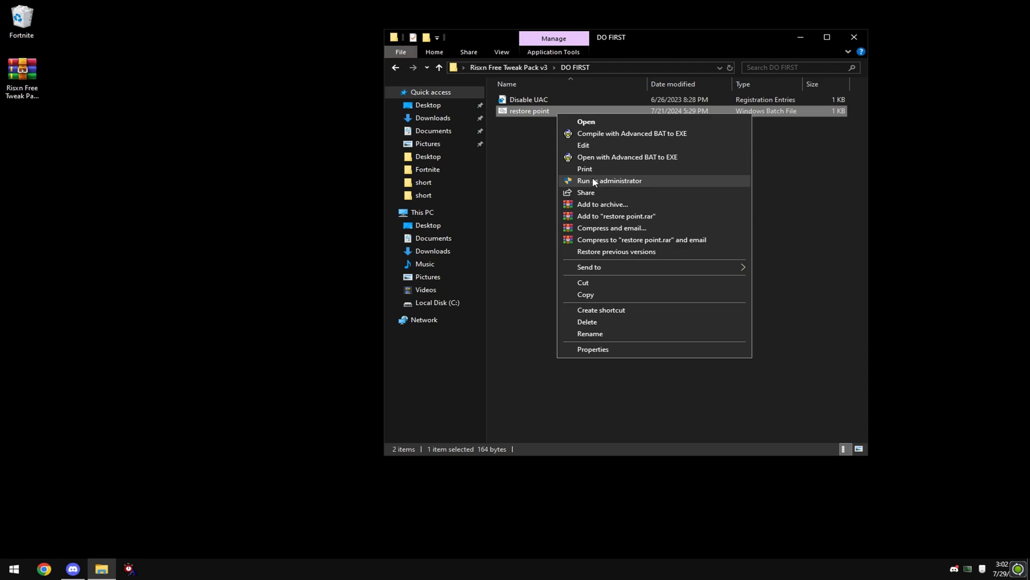
click(611, 180)
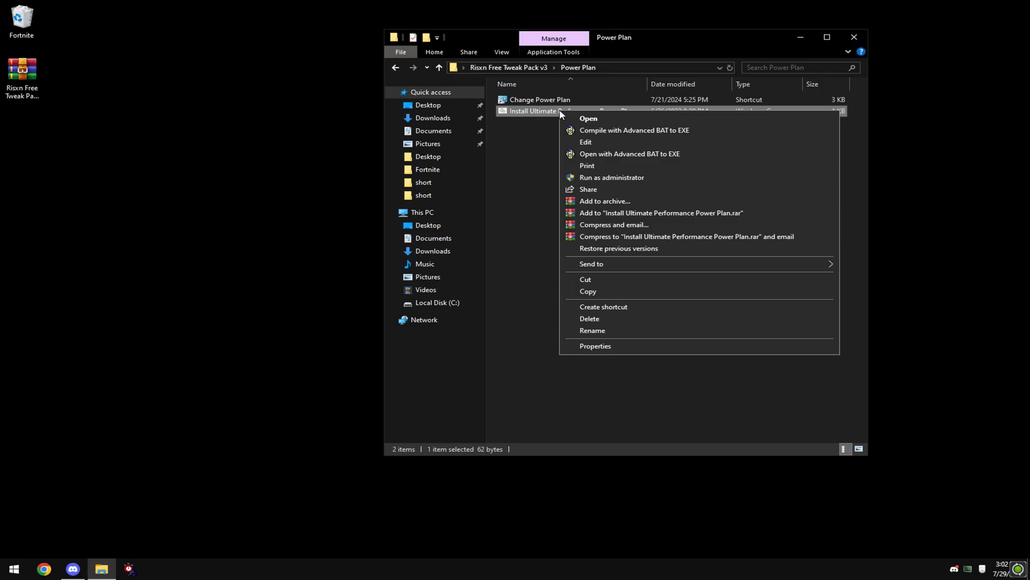
mouse_move(618, 181)
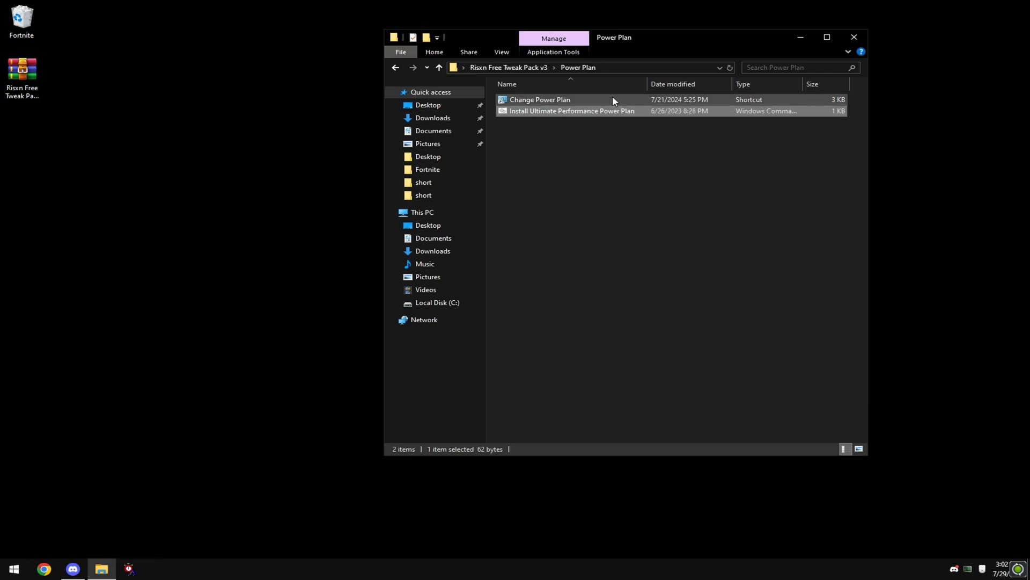
- Open Change Power Plan and select an Ultimate Performance plan in Power Options
double_click(541, 99)
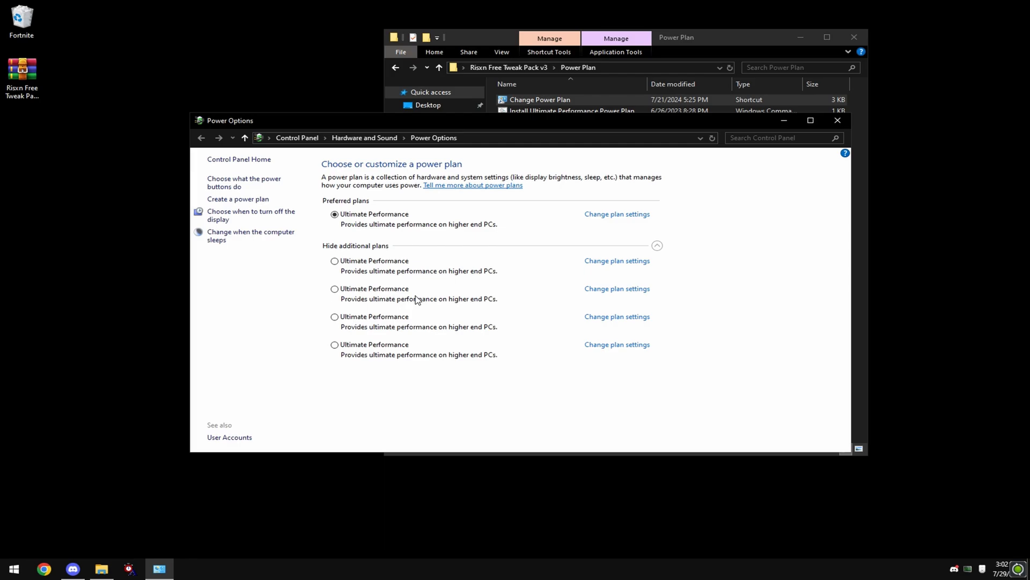
click(334, 289)
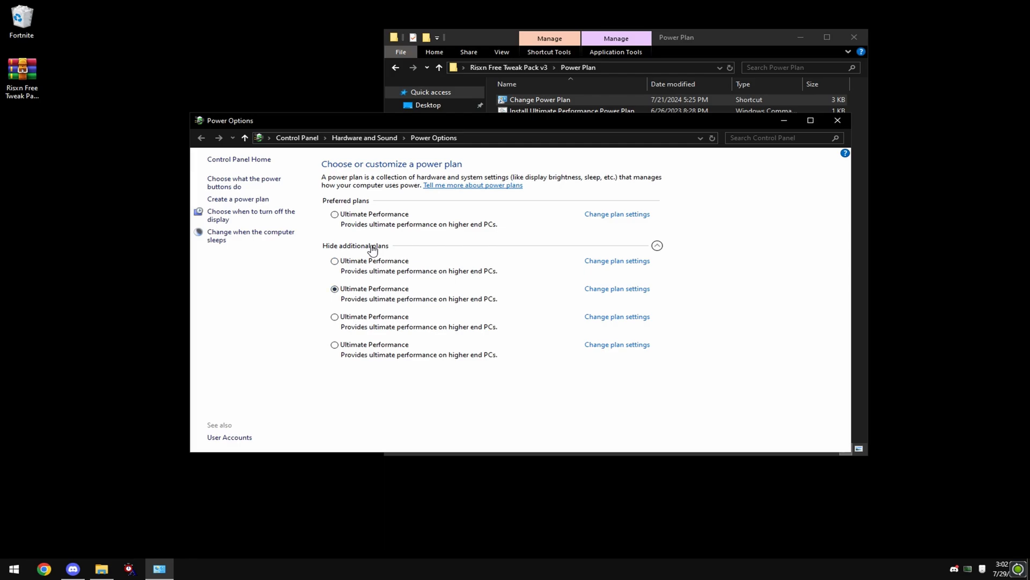
click(355, 245)
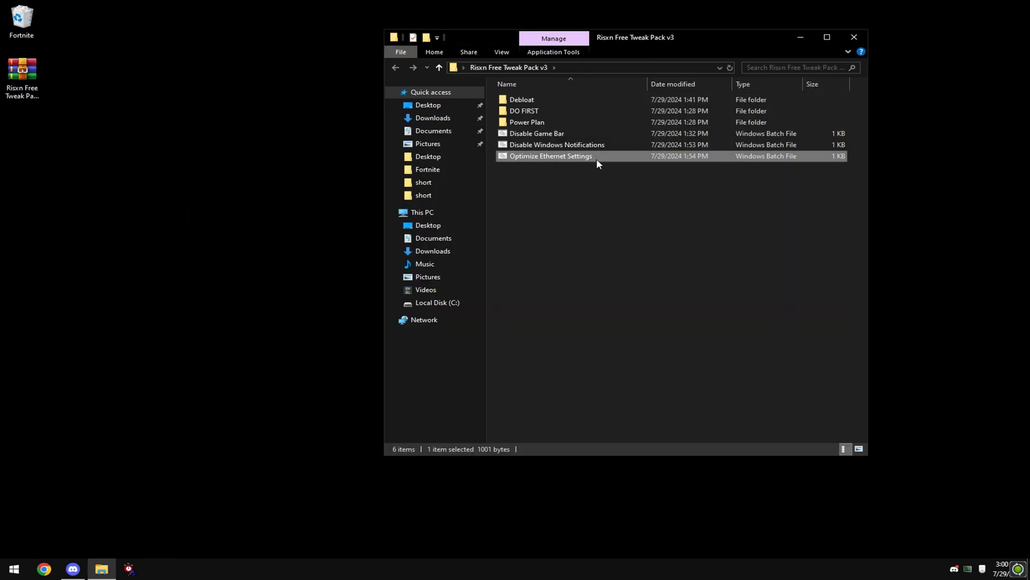
- Run Optimize Ethernet Settings and Disable Windows Notifications as administrator, then run Disable Game Bar
right_click(551, 155)
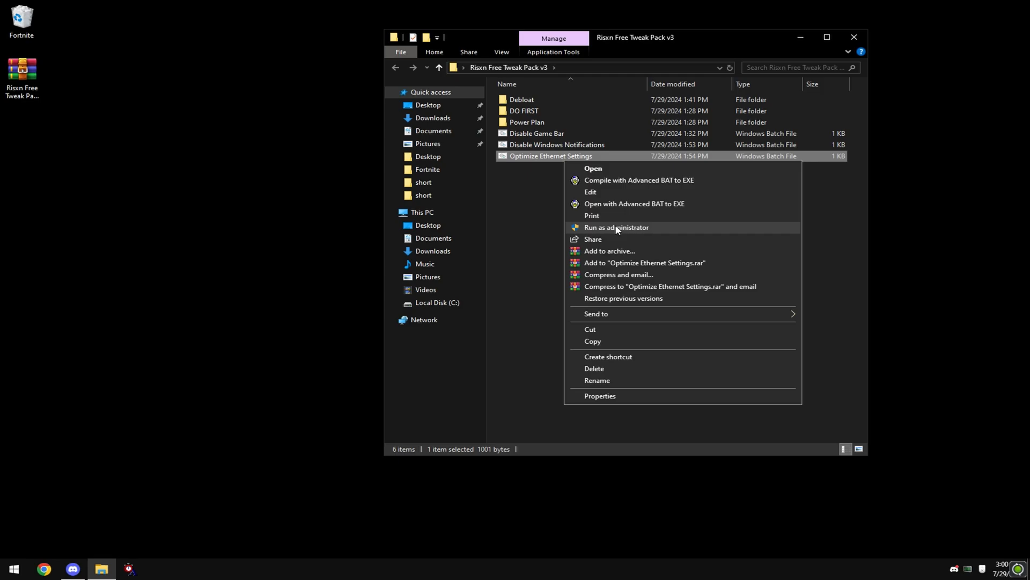
click(616, 227)
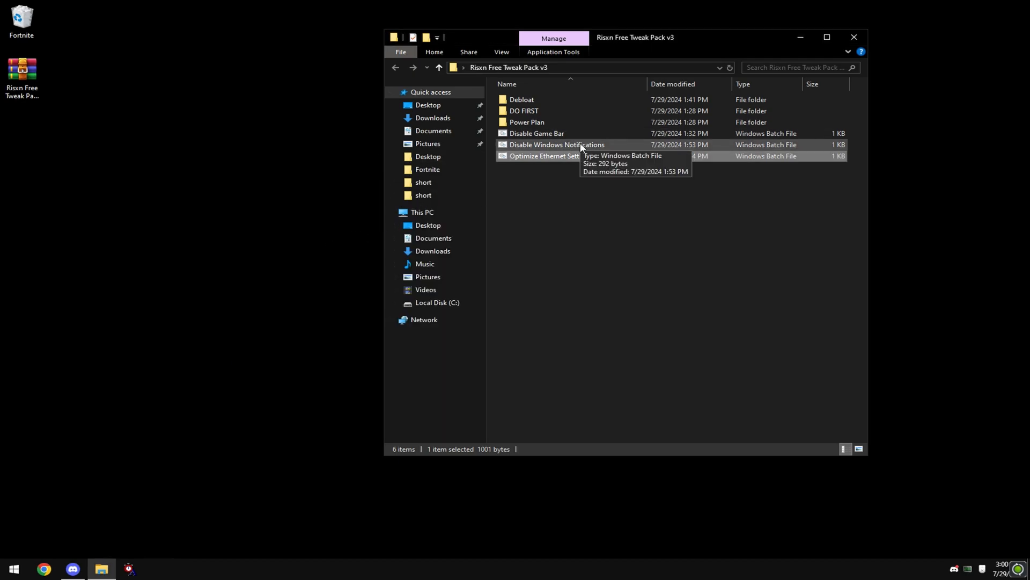
right_click(556, 145)
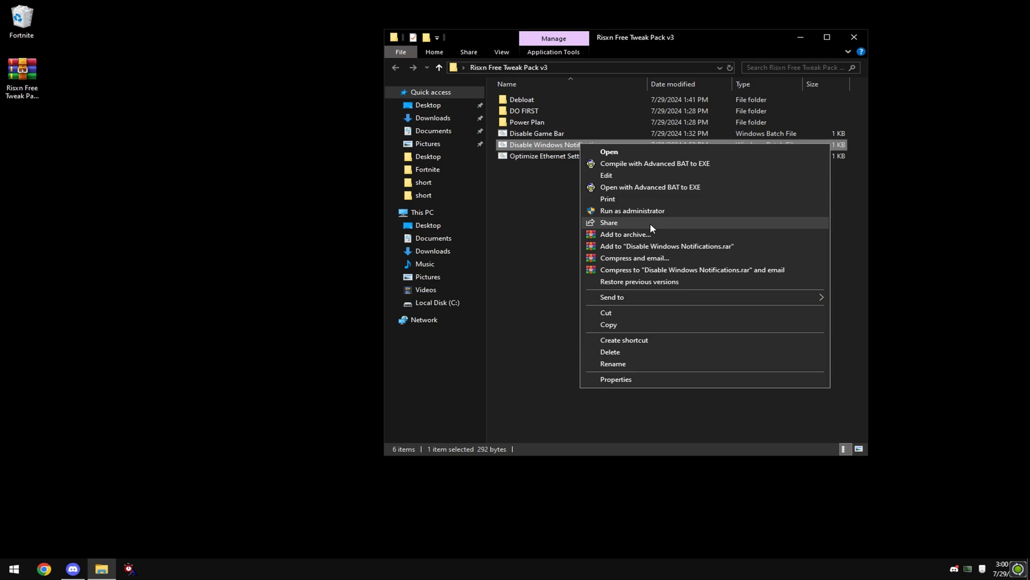
click(632, 211)
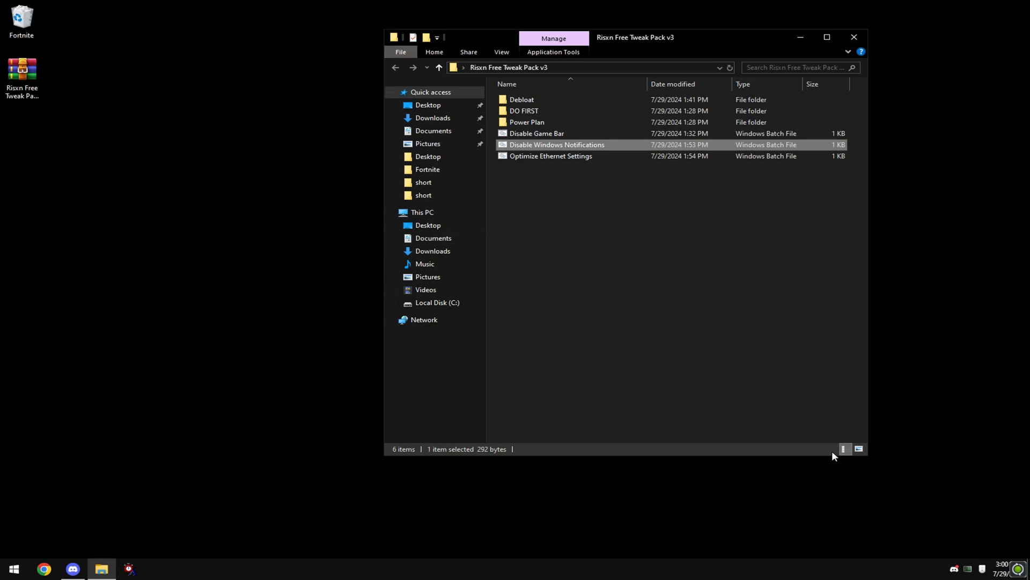
mouse_move(773, 450)
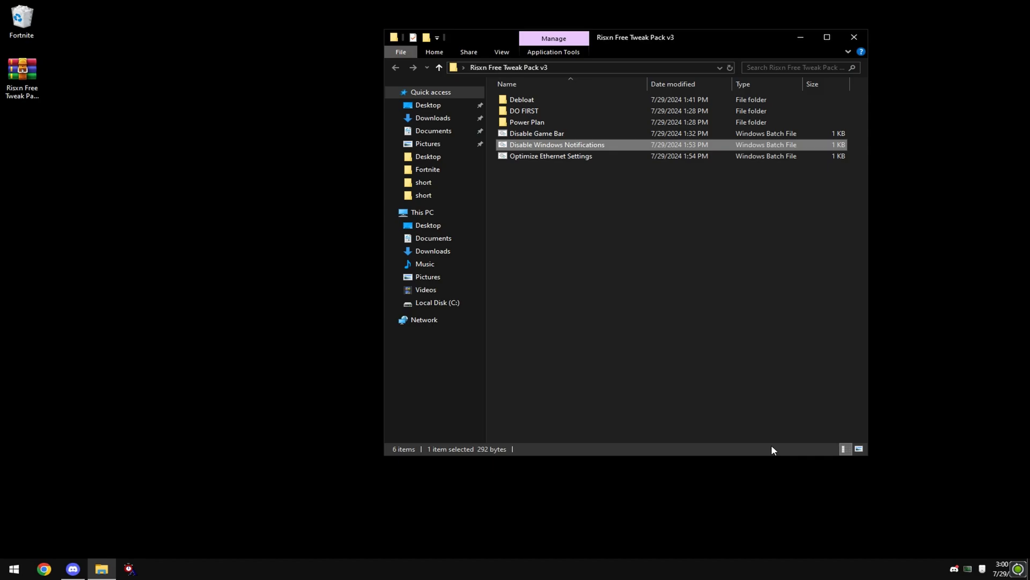
click(537, 133)
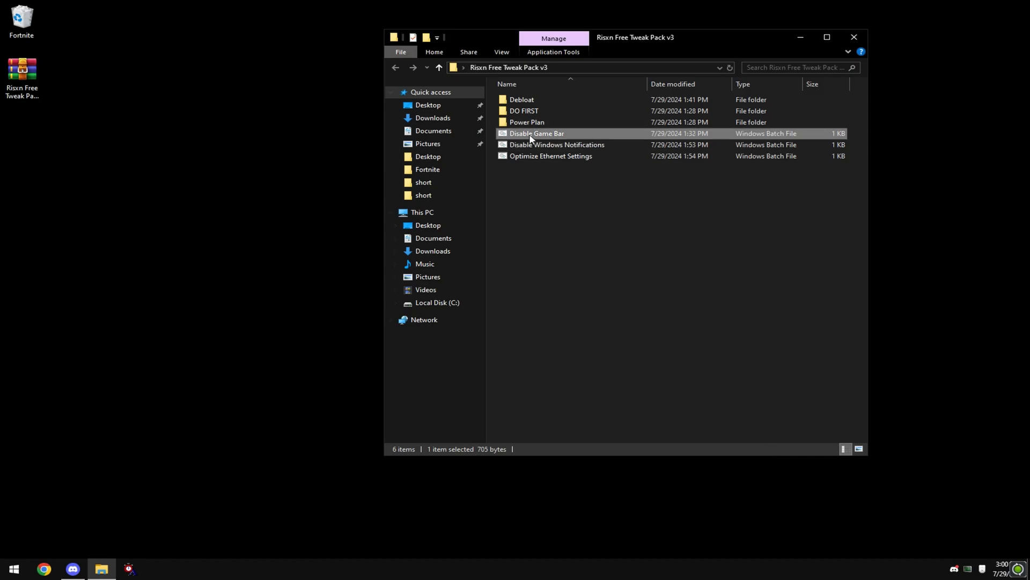
double_click(536, 134)
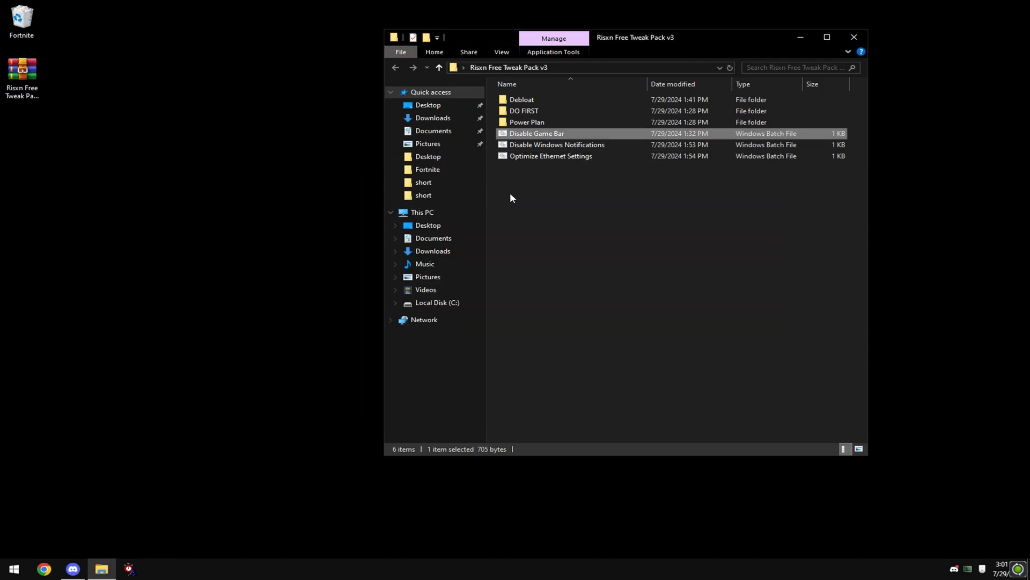
mouse_move(521, 99)
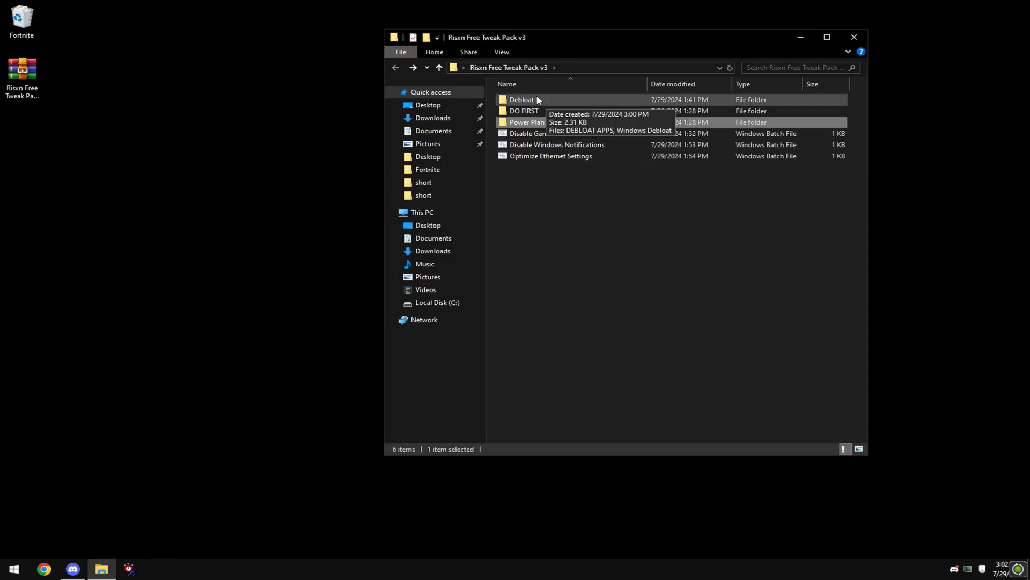
- Open the Debloat folder and view DEBLOAT APPS in Notepad
double_click(521, 100)
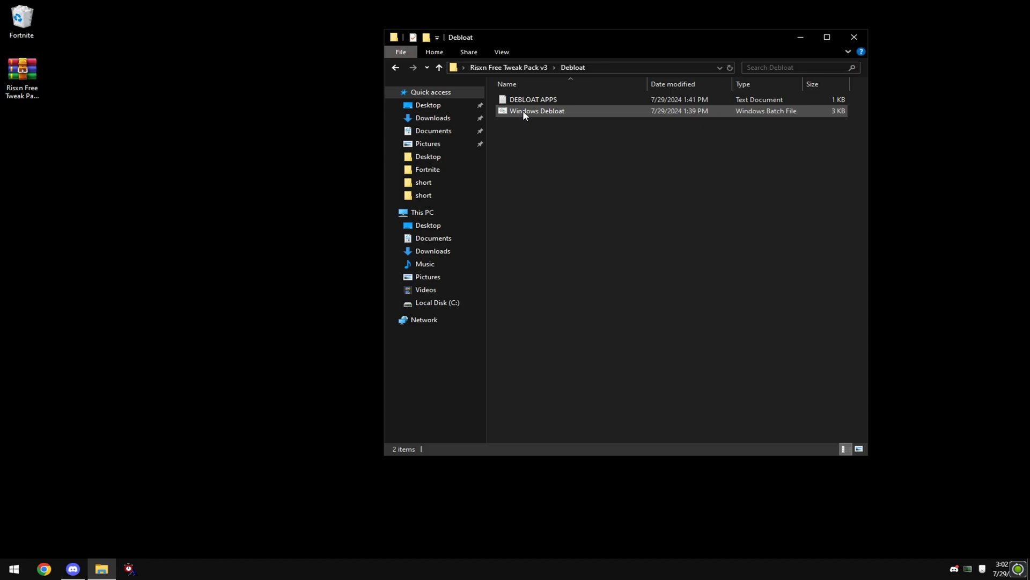
click(533, 100)
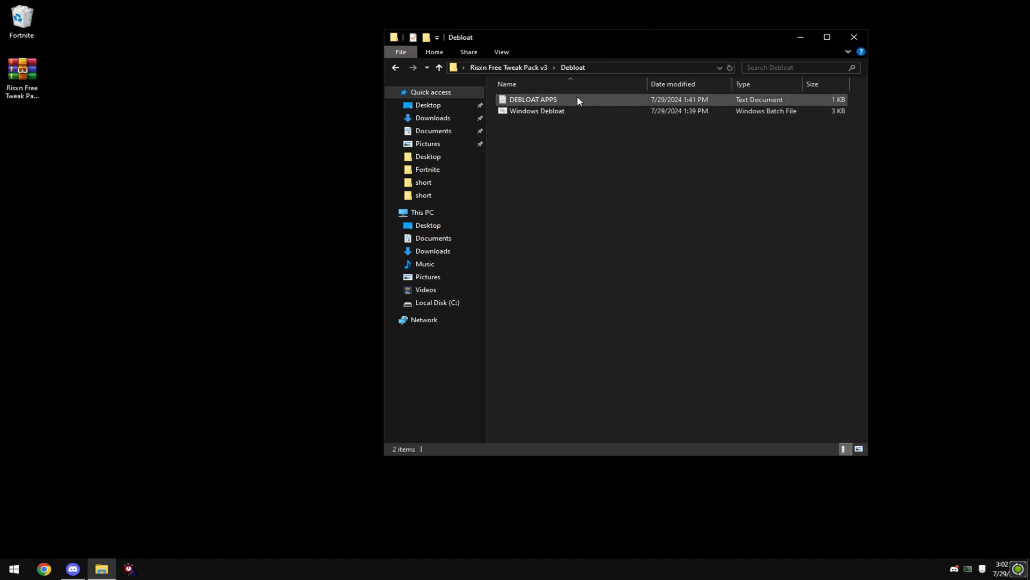
double_click(533, 99)
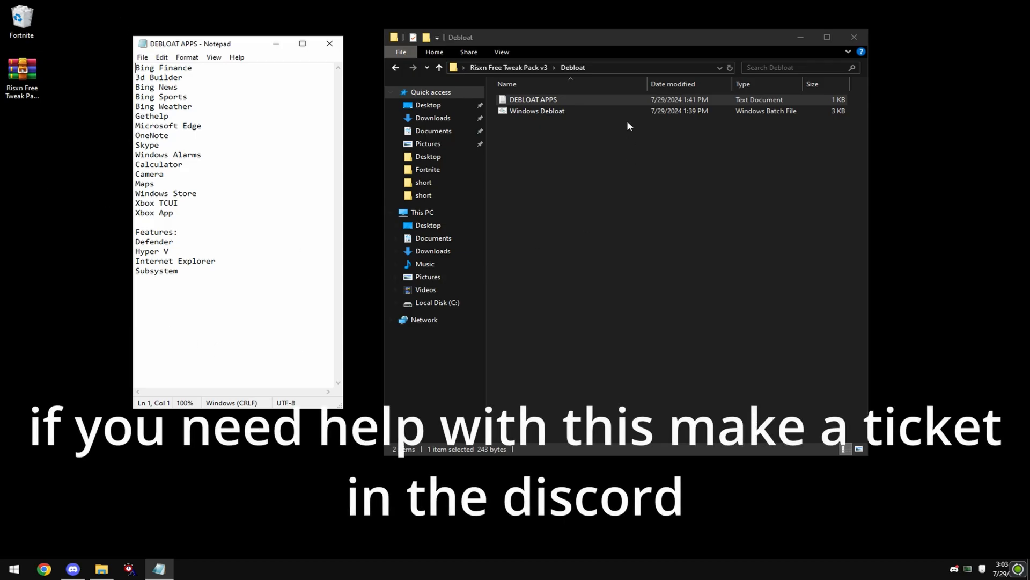
- Edit Windows Debloat to delete the Xbox TCUI/XboxApp lines and Defender dism line, and save
right_click(537, 111)
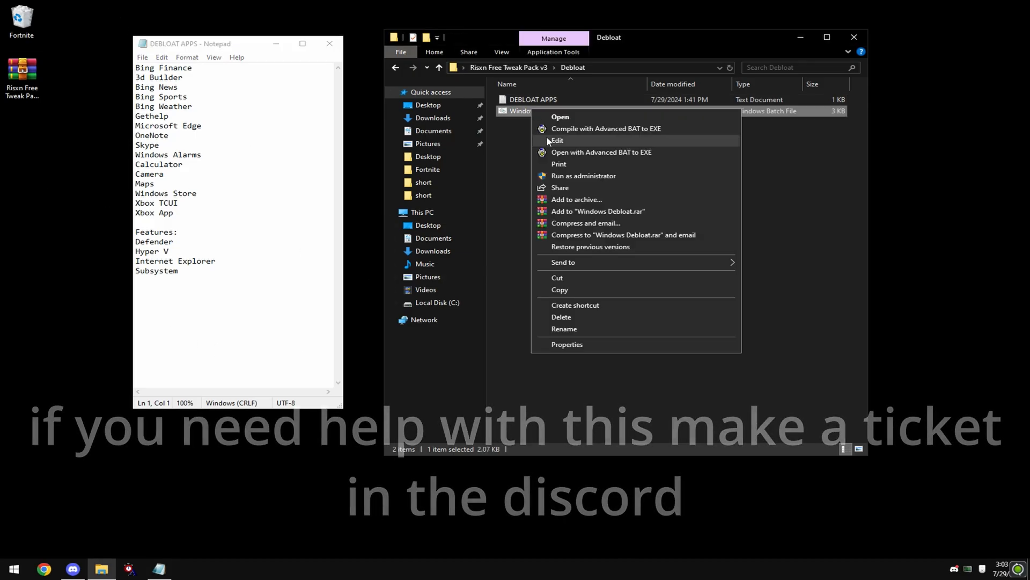
click(555, 140)
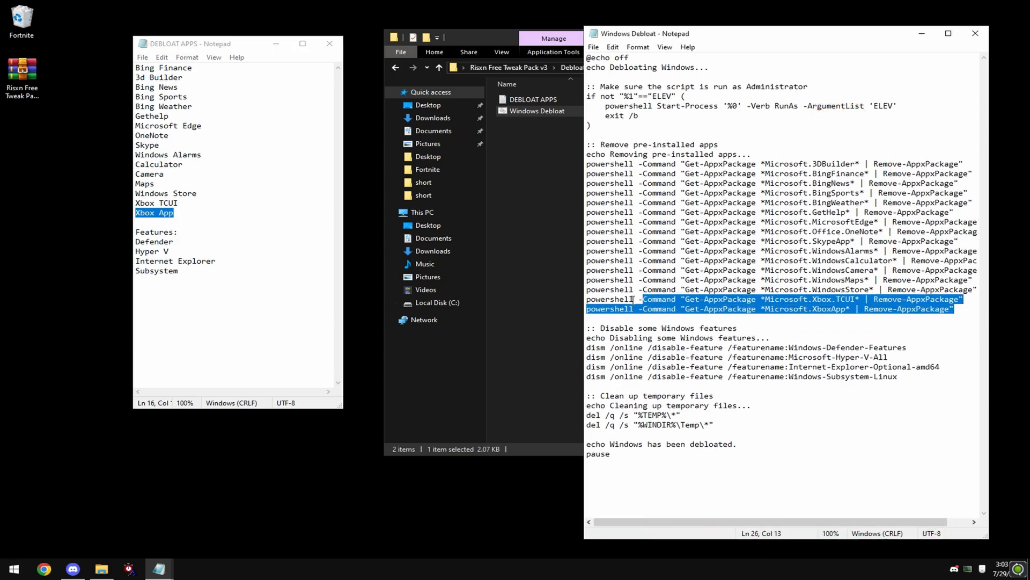
key(delete)
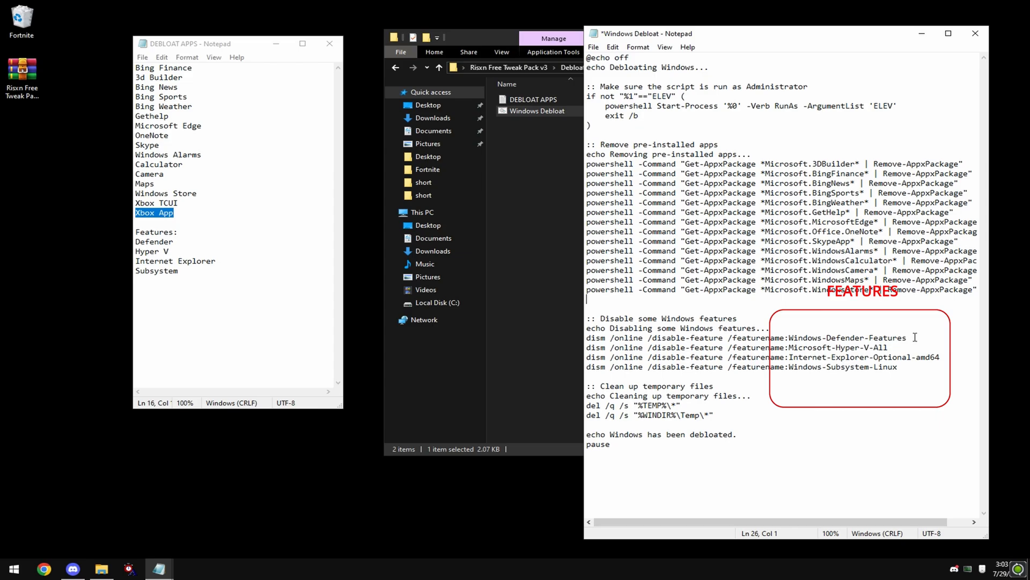
triple_click(742, 337)
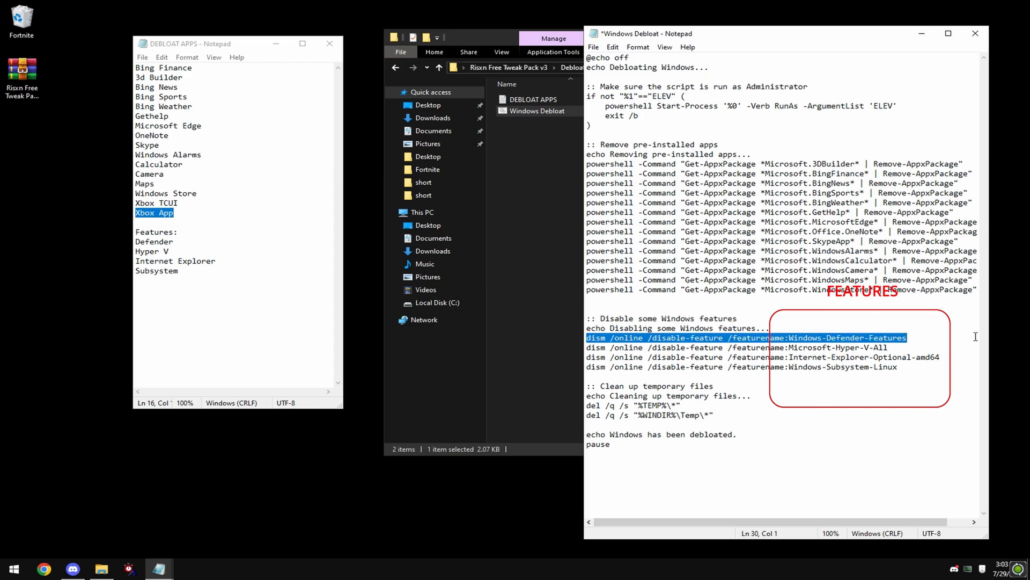
key(Delete)
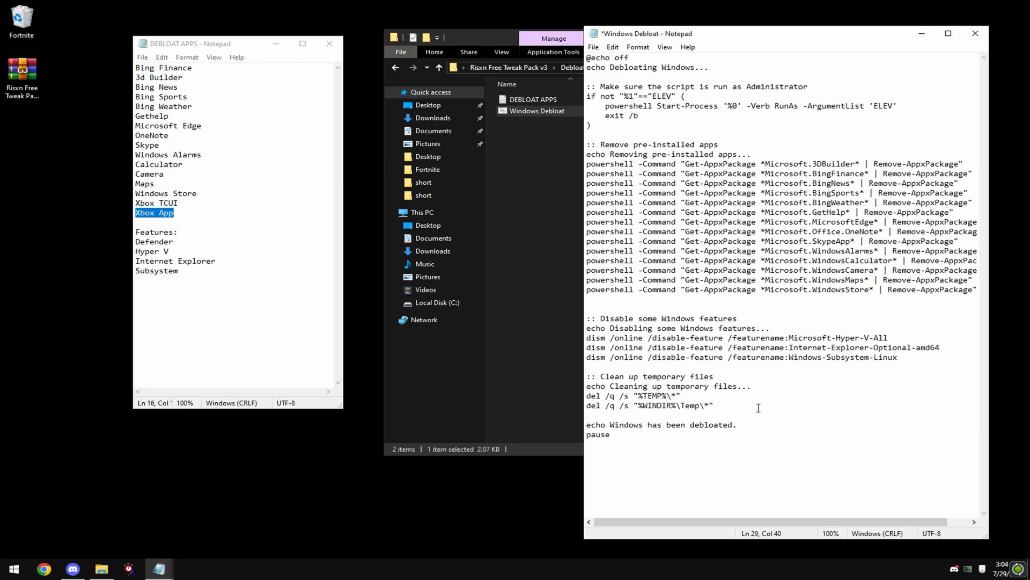
click(592, 47)
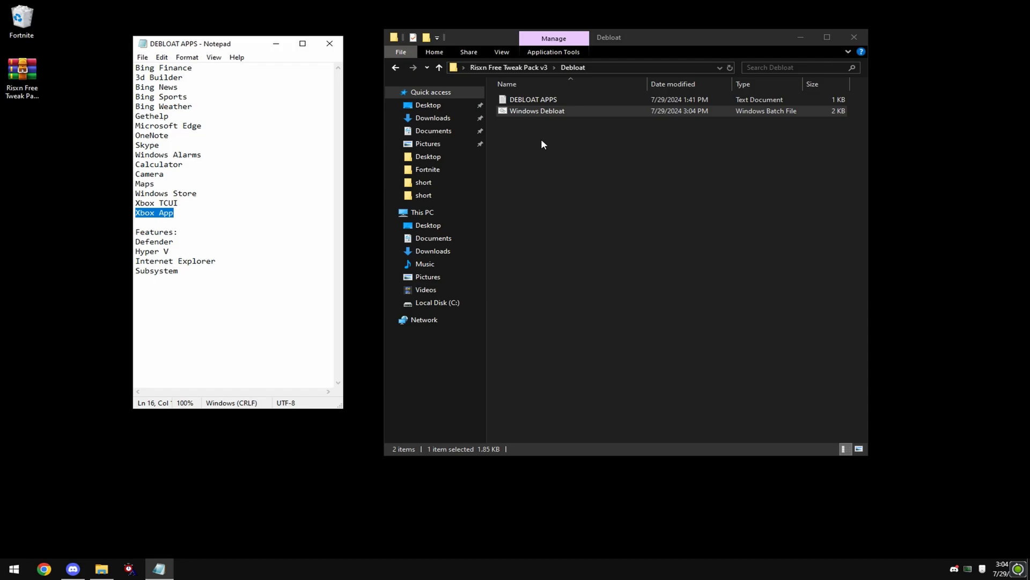
- Run the edited Windows Debloat script as administrator
right_click(537, 110)
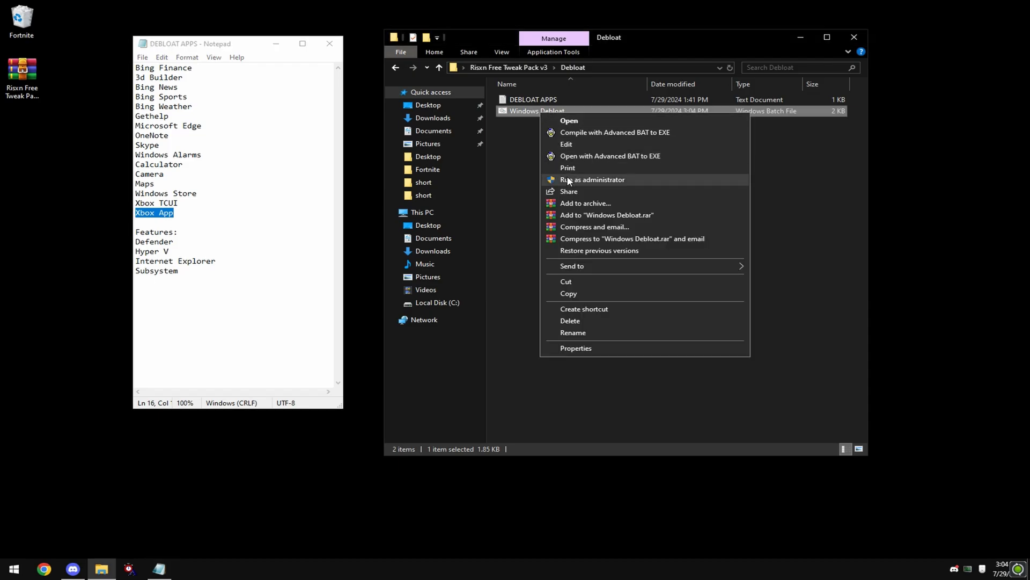
click(592, 179)
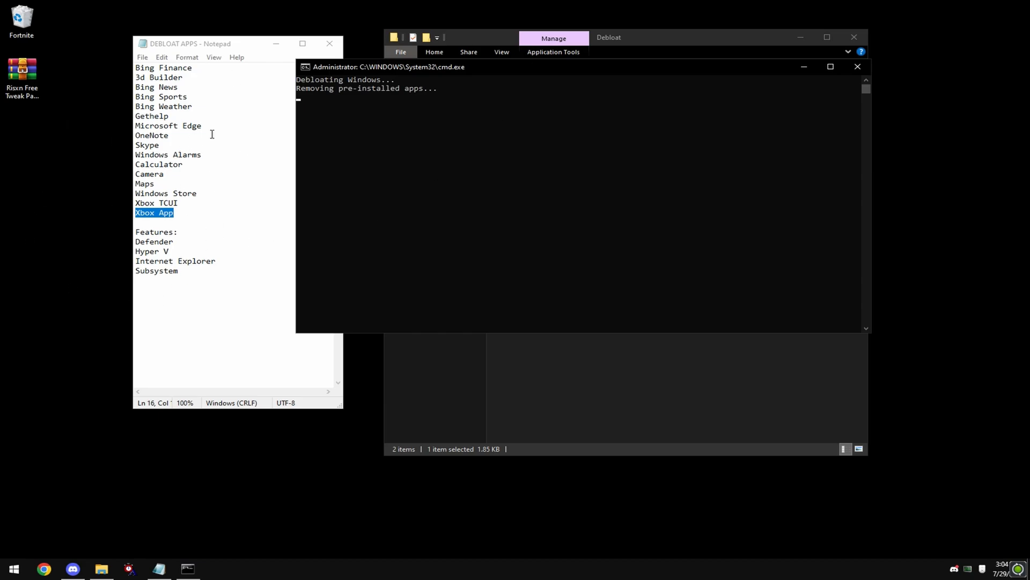
mouse_move(749, 87)
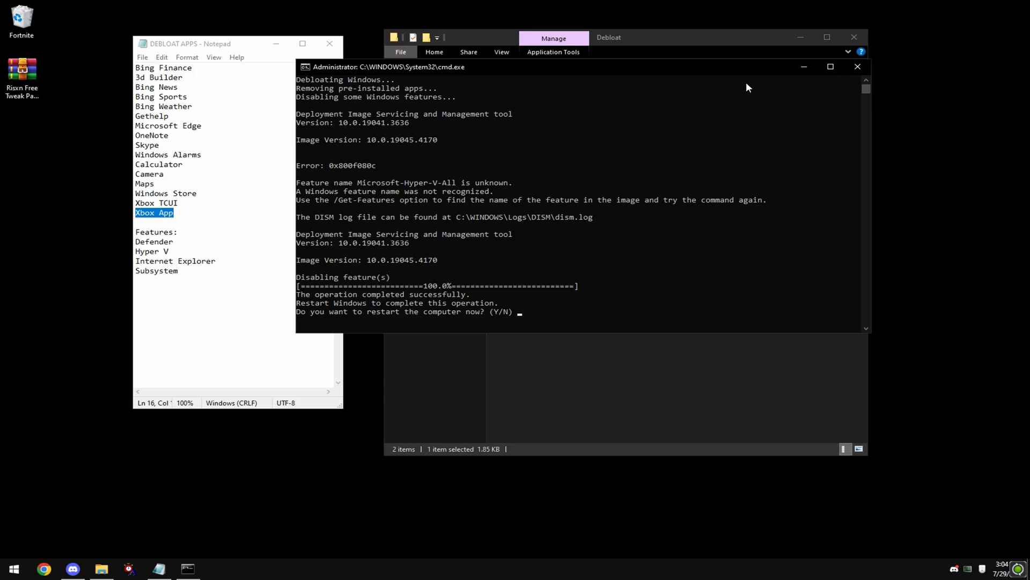
mouse_move(352, 255)
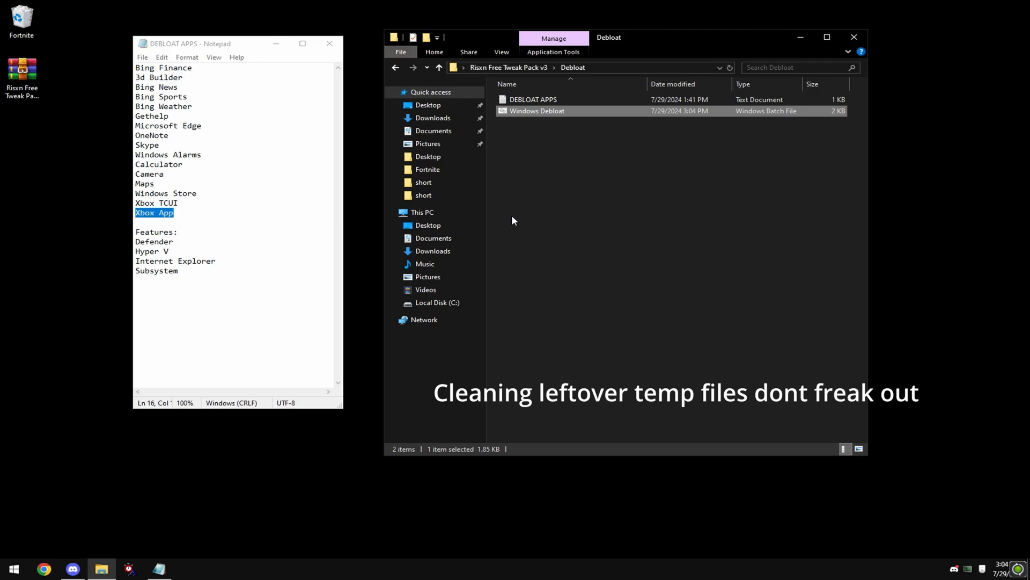
- Close the DEBLOAT APPS Notepad window and go back to the Risxn Free Tweak Pack v3 folder
click(329, 43)
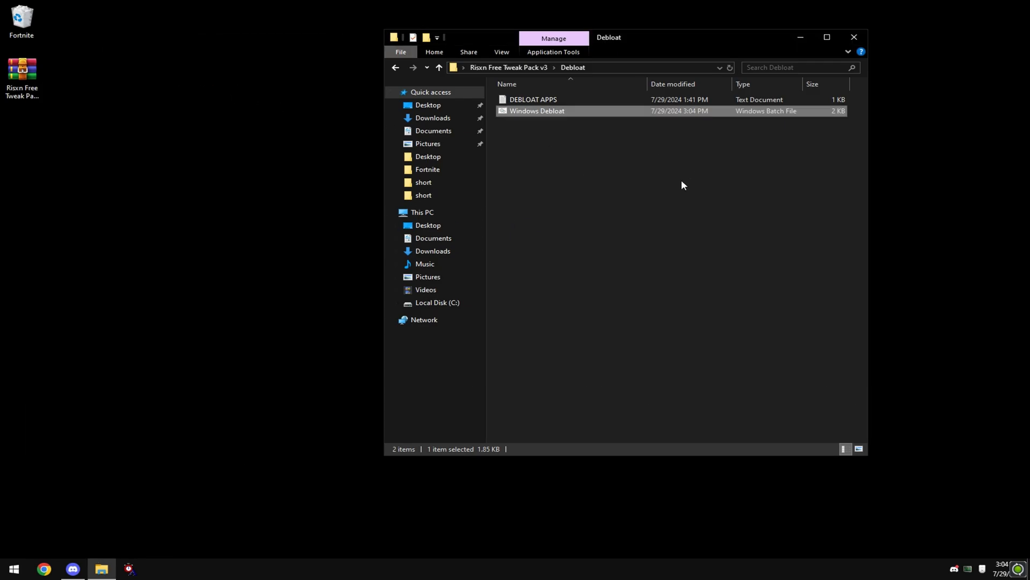
click(439, 67)
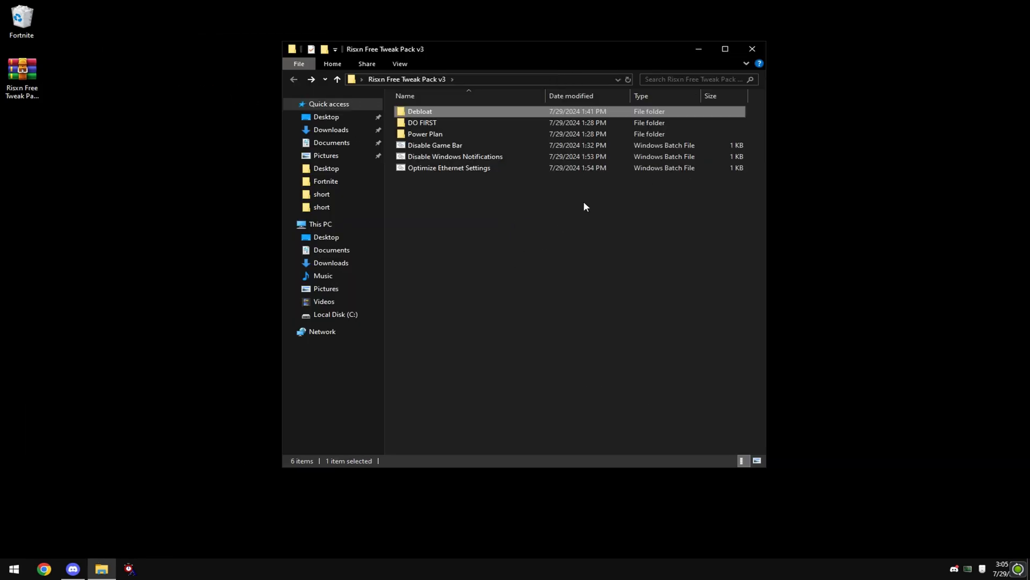